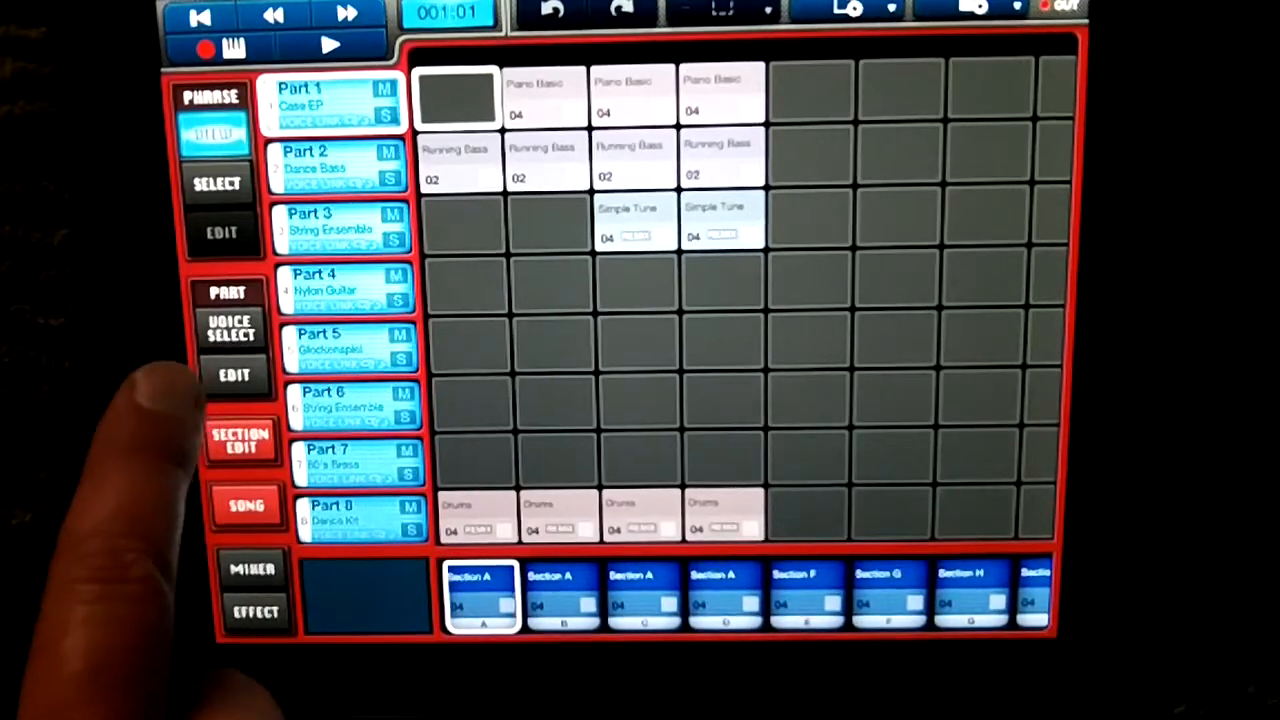
# Step: Show the MIDI Port settings listing Network Port and Cubasis with OUT enabled
pyautogui.click(234, 376)
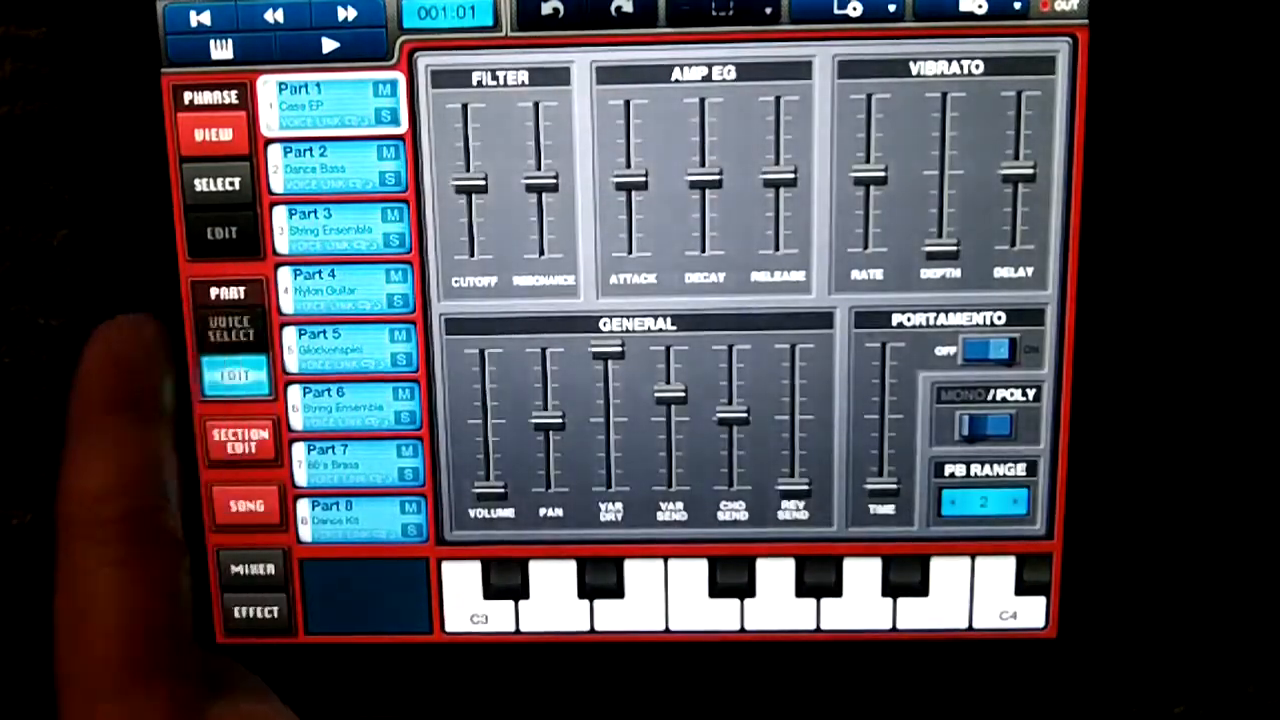
pyautogui.click(212, 130)
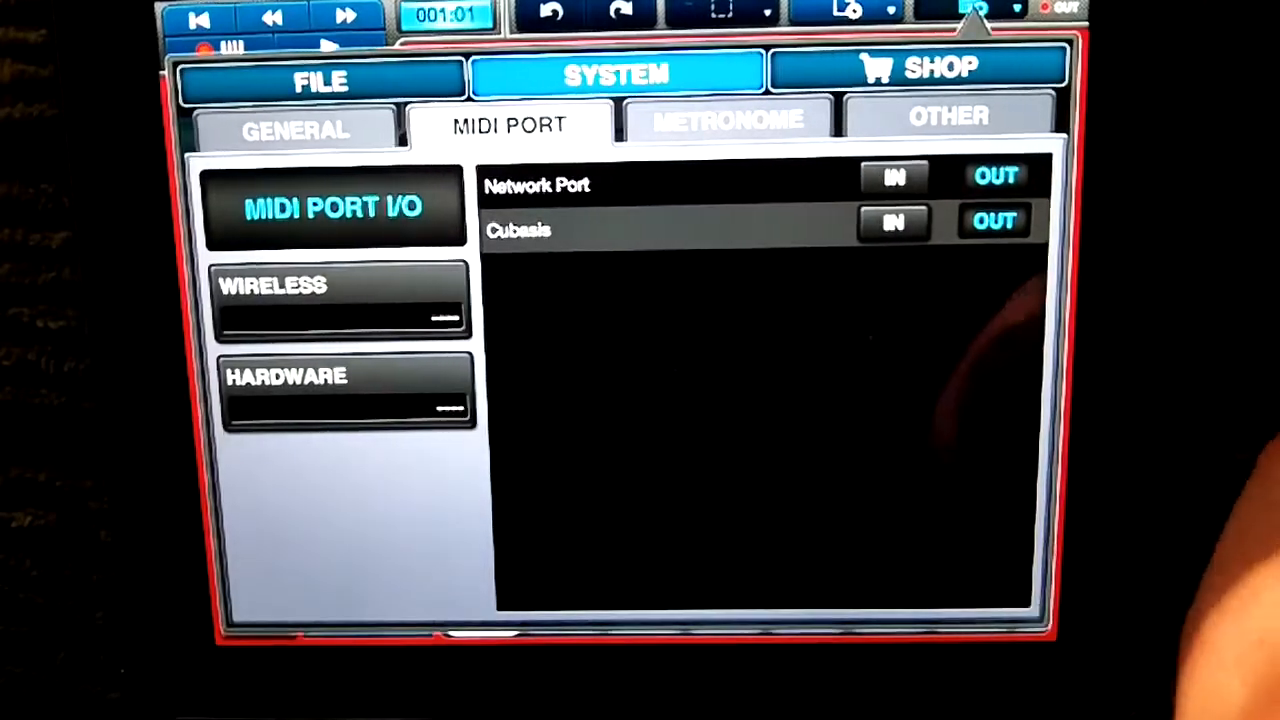
# Step: Check the File tab, return to MIDI Port, then view General settings with MIDI Sync Clock on
pyautogui.click(320, 80)
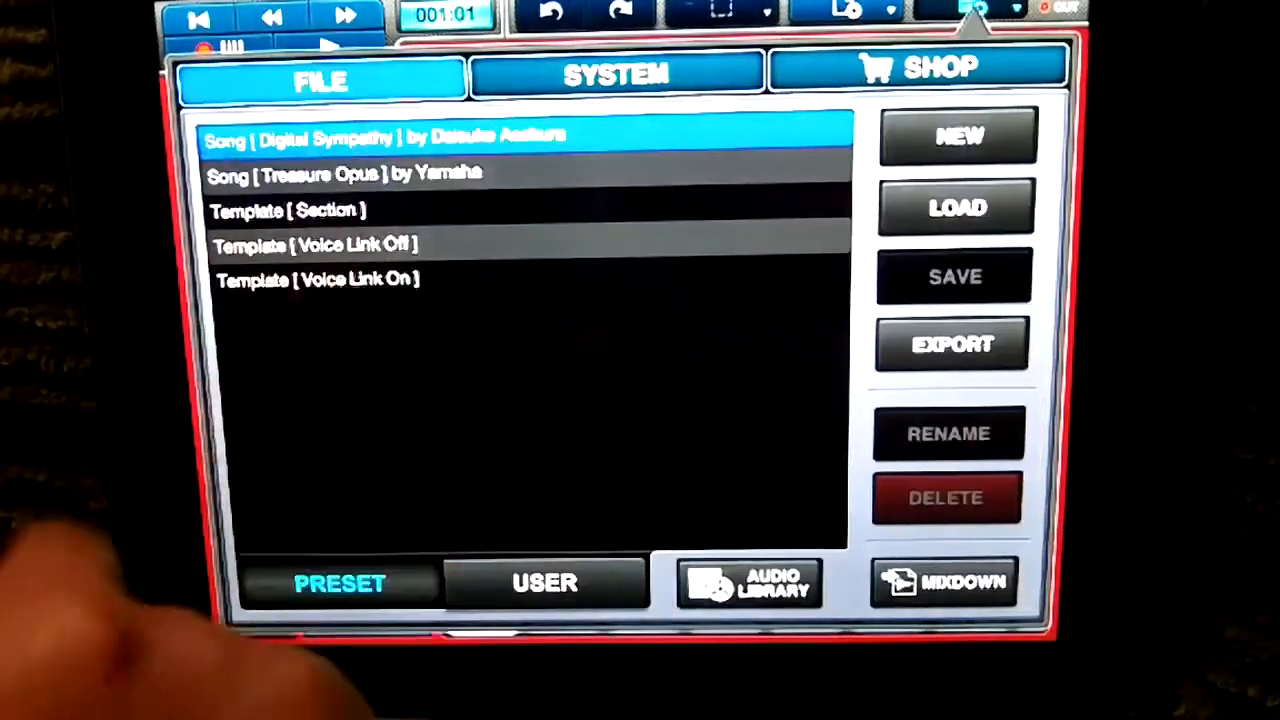
pyautogui.click(616, 72)
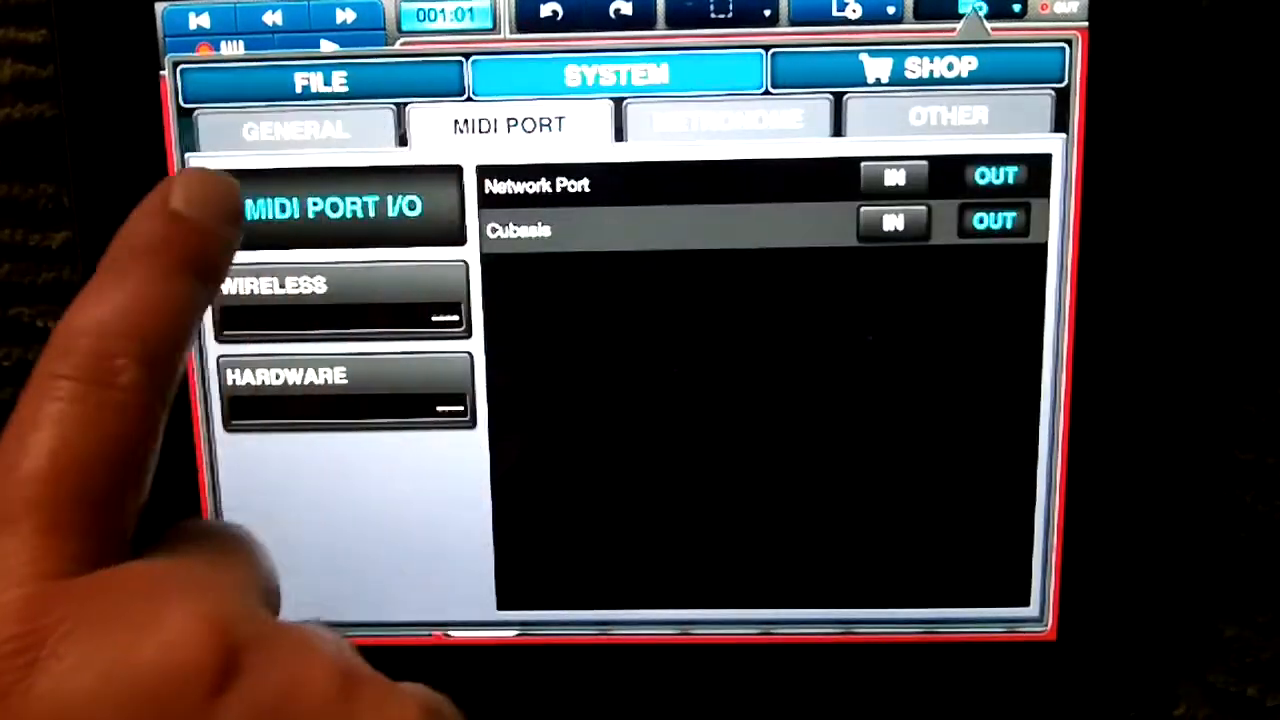
pyautogui.click(296, 128)
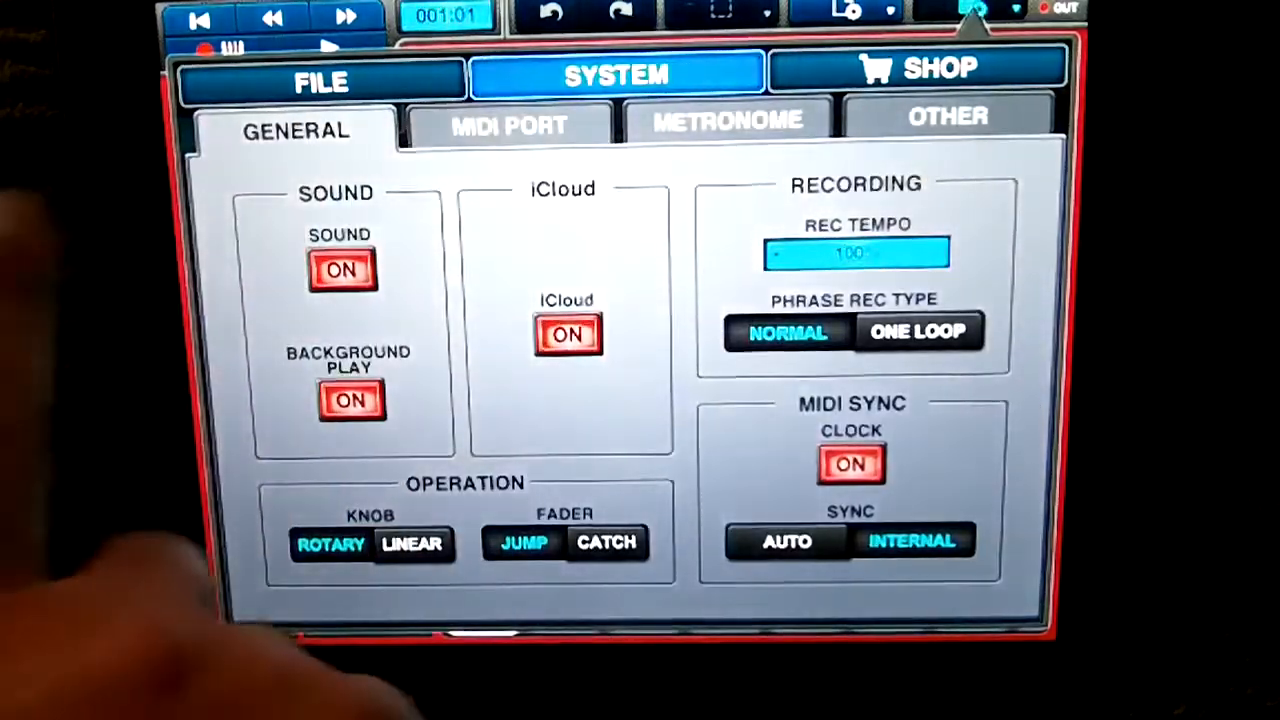
pyautogui.click(508, 124)
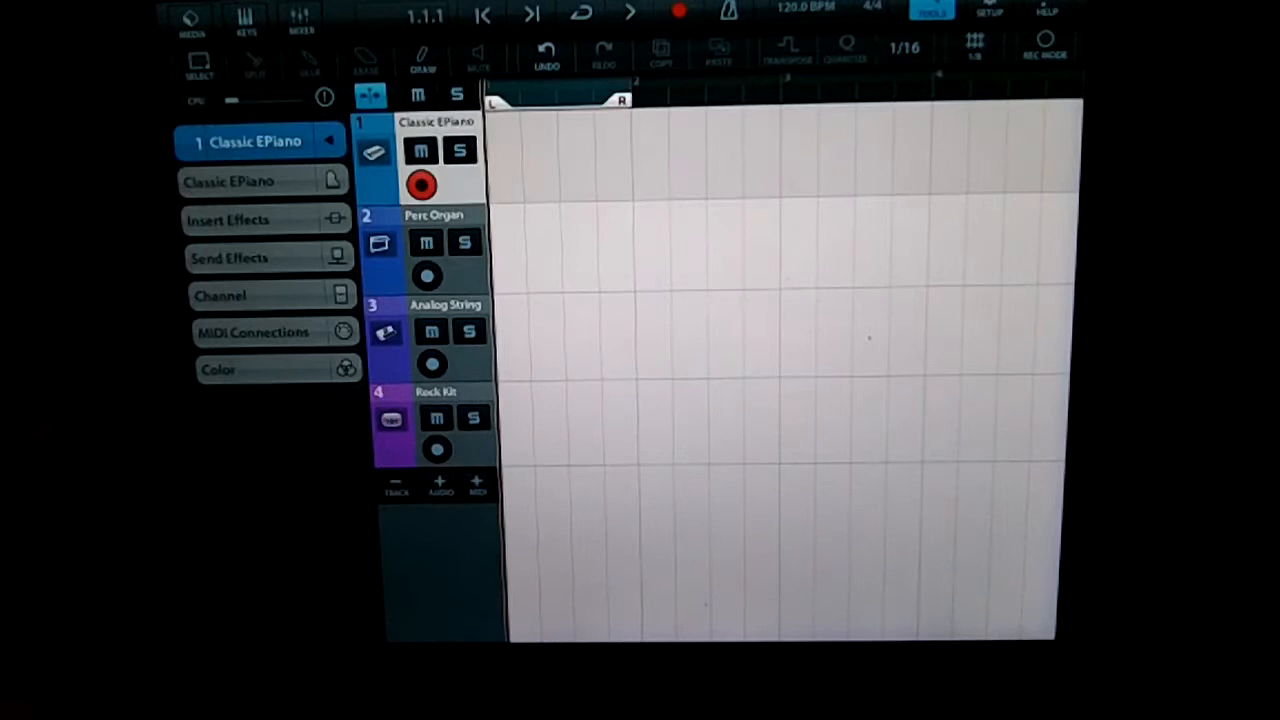
# Step: Expand MIDI Connections for track 1, Classic EPiano, in the Cubasis inspector
pyautogui.click(252, 332)
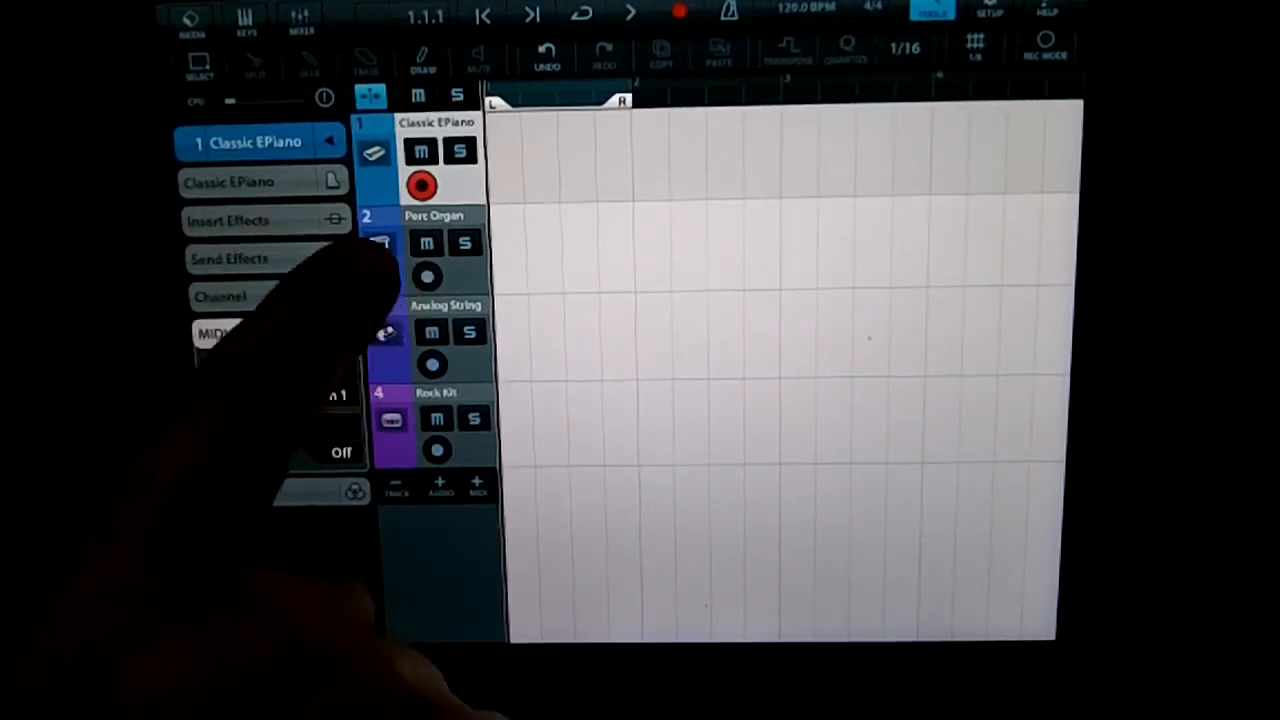
# Step: Select track 3, Analog String, and confirm it receives Virtual MIDI on channel 3
pyautogui.click(434, 216)
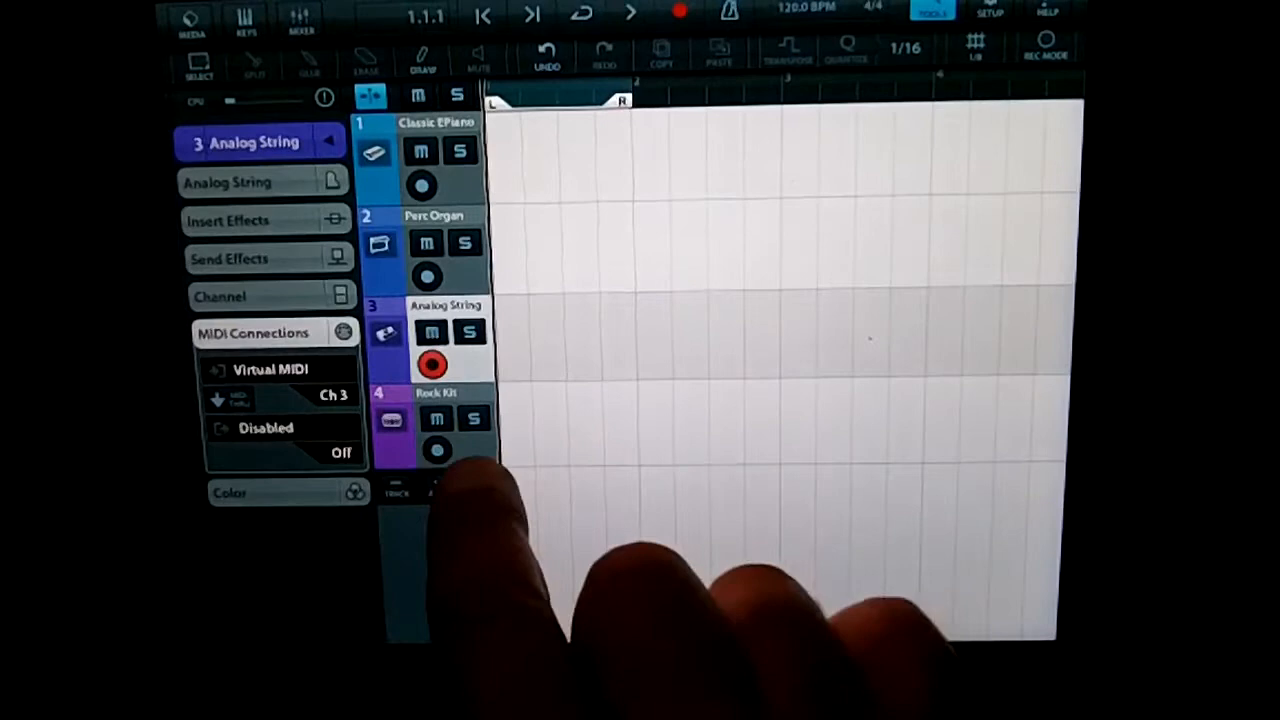
pyautogui.click(436, 420)
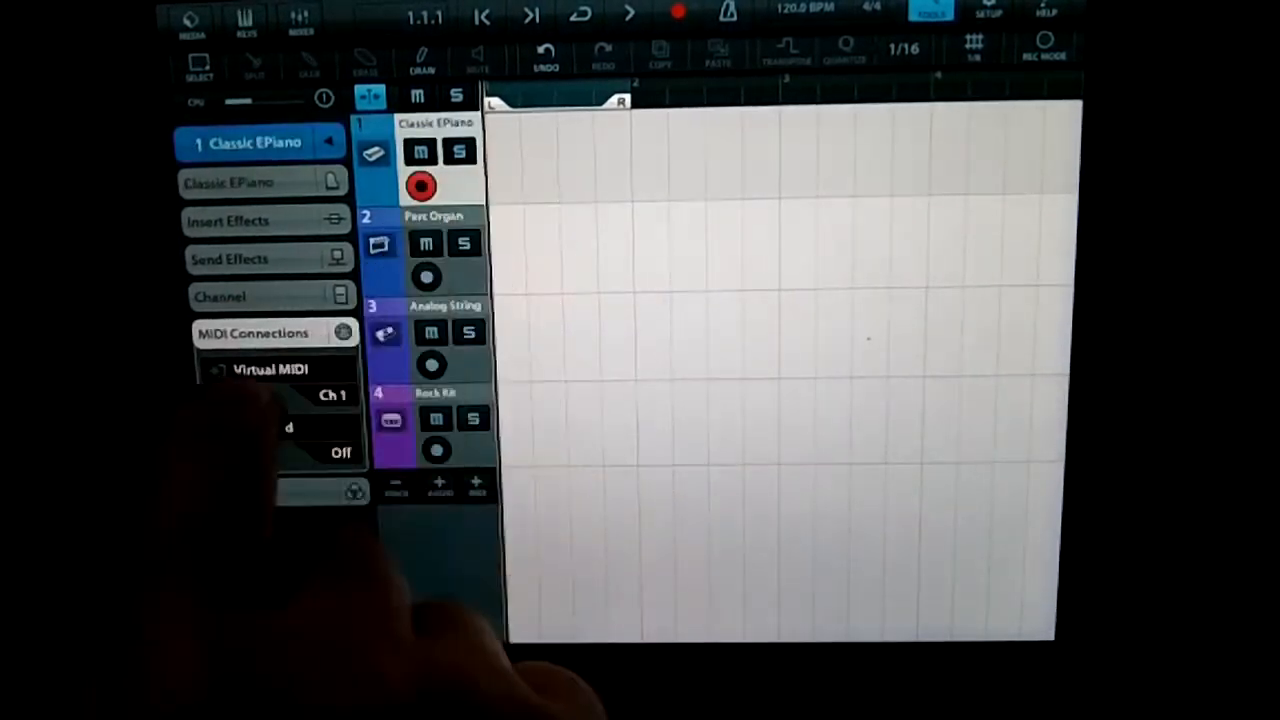
# Step: Select track 4, Rock Kit, showing its Reverb and Delay send effects
pyautogui.click(228, 220)
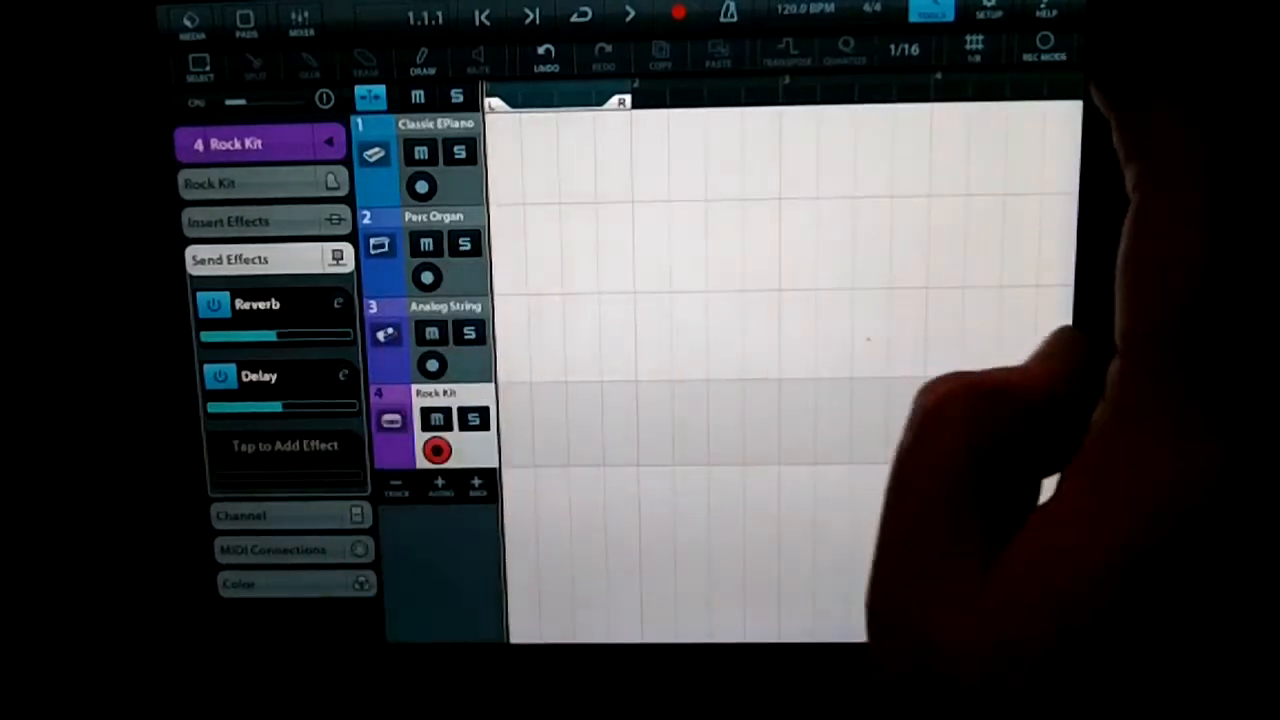
pyautogui.click(300, 18)
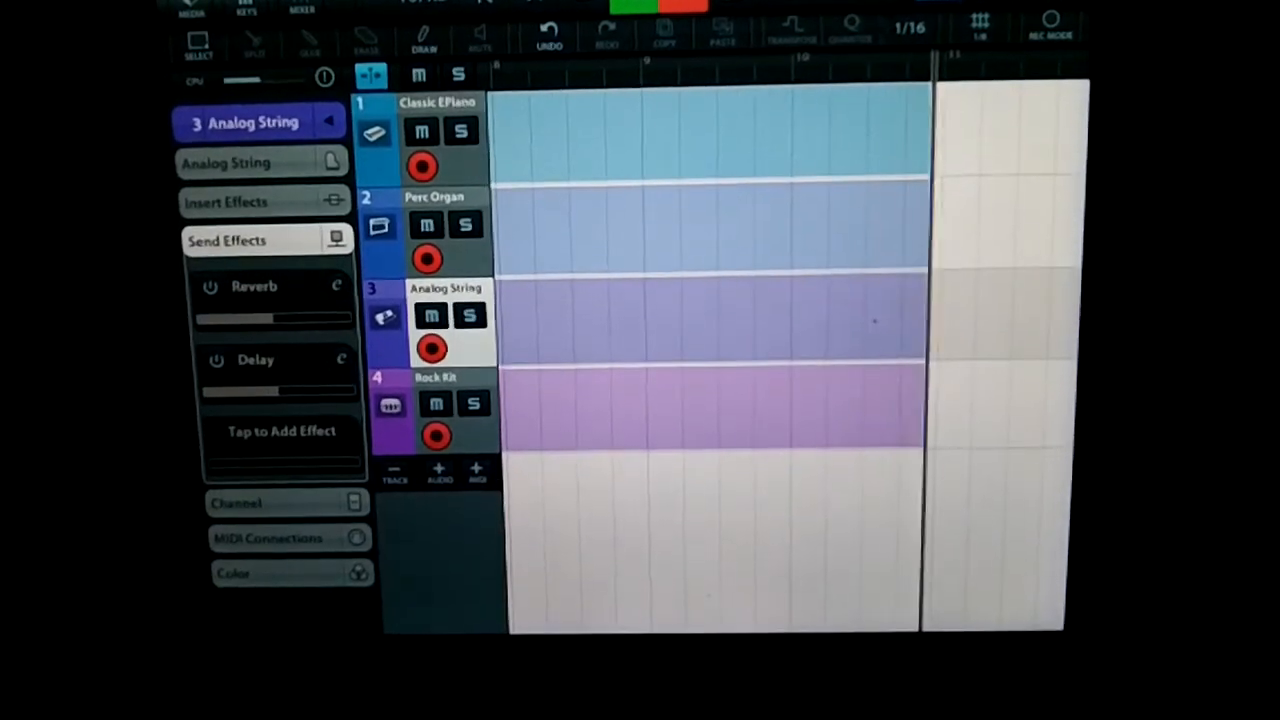
# Step: Scroll the arrangement while the four tracks record MIDI regions from MMS playback
pyautogui.hscroll(3)
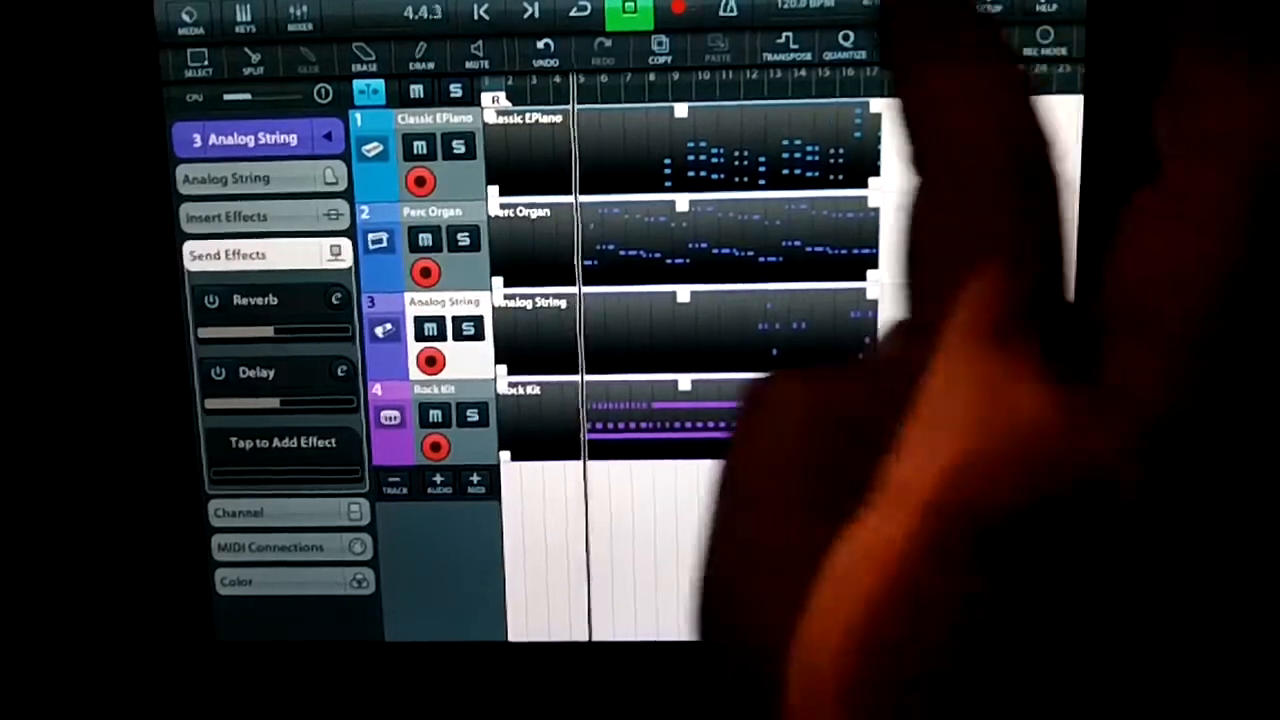
# Step: Leave Cubasis for the home screen with the recent-apps tray showing Mobile Music Sequencer
pyautogui.click(296, 16)
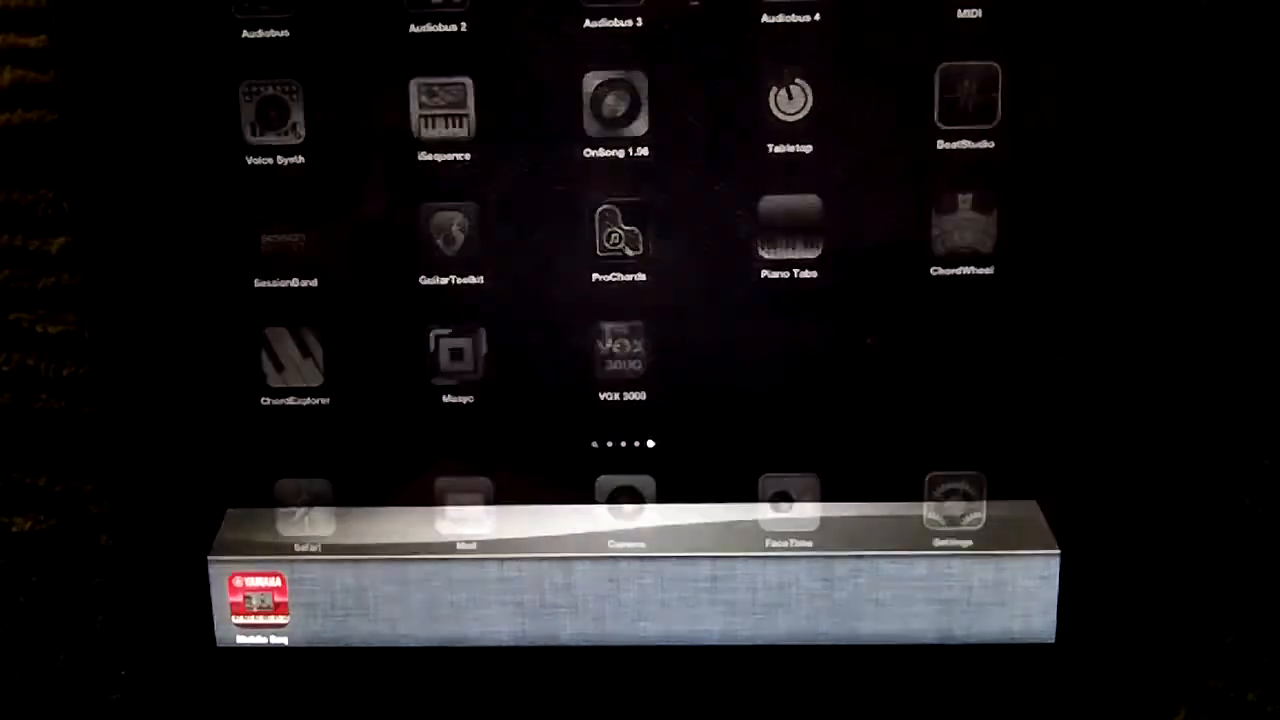
# Step: Launch Yamaha MMS from the dock, showing the song's phrase grid
pyautogui.click(260, 600)
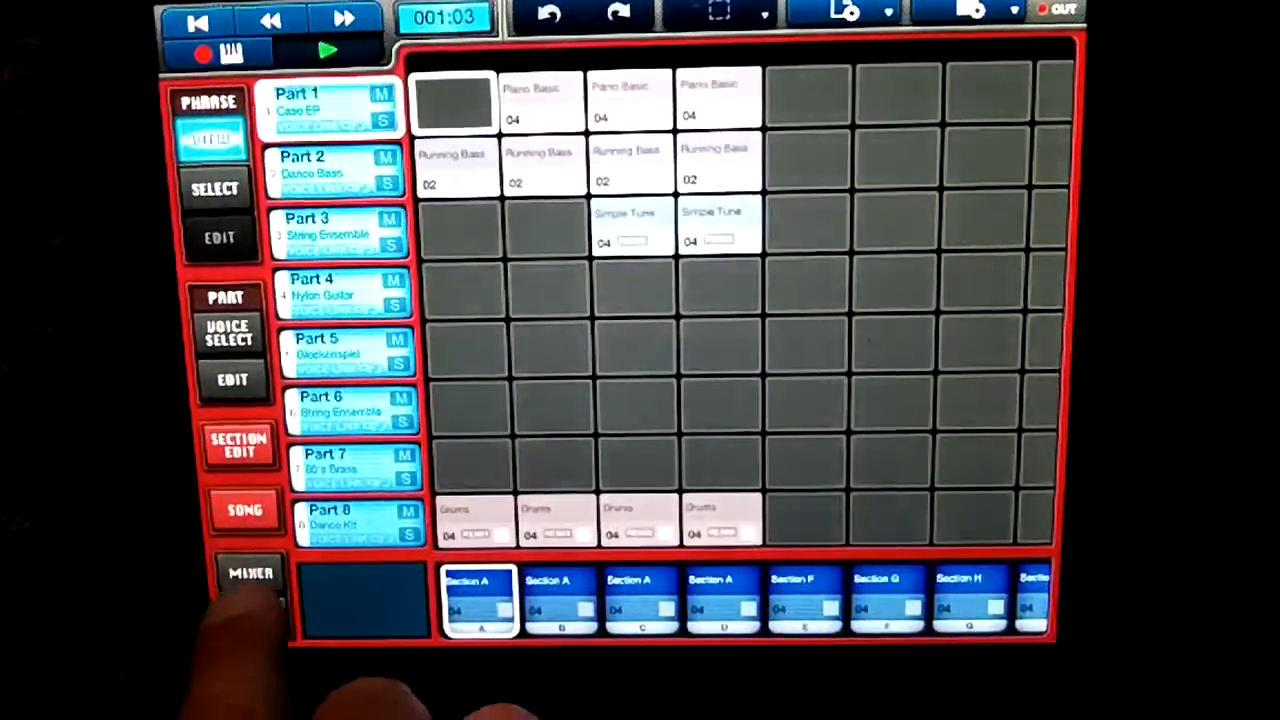
# Step: Check the mixer levels for the eight parts, then show the System MIDI Port settings
pyautogui.click(250, 572)
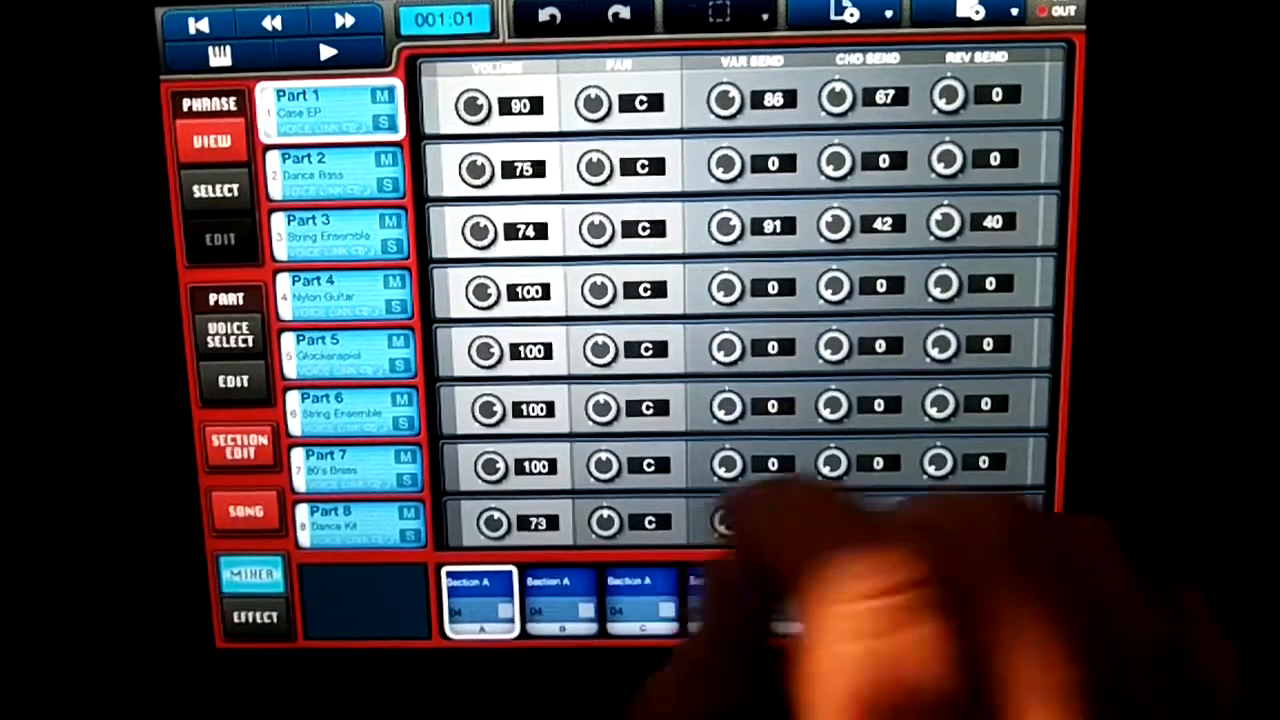
pyautogui.click(210, 140)
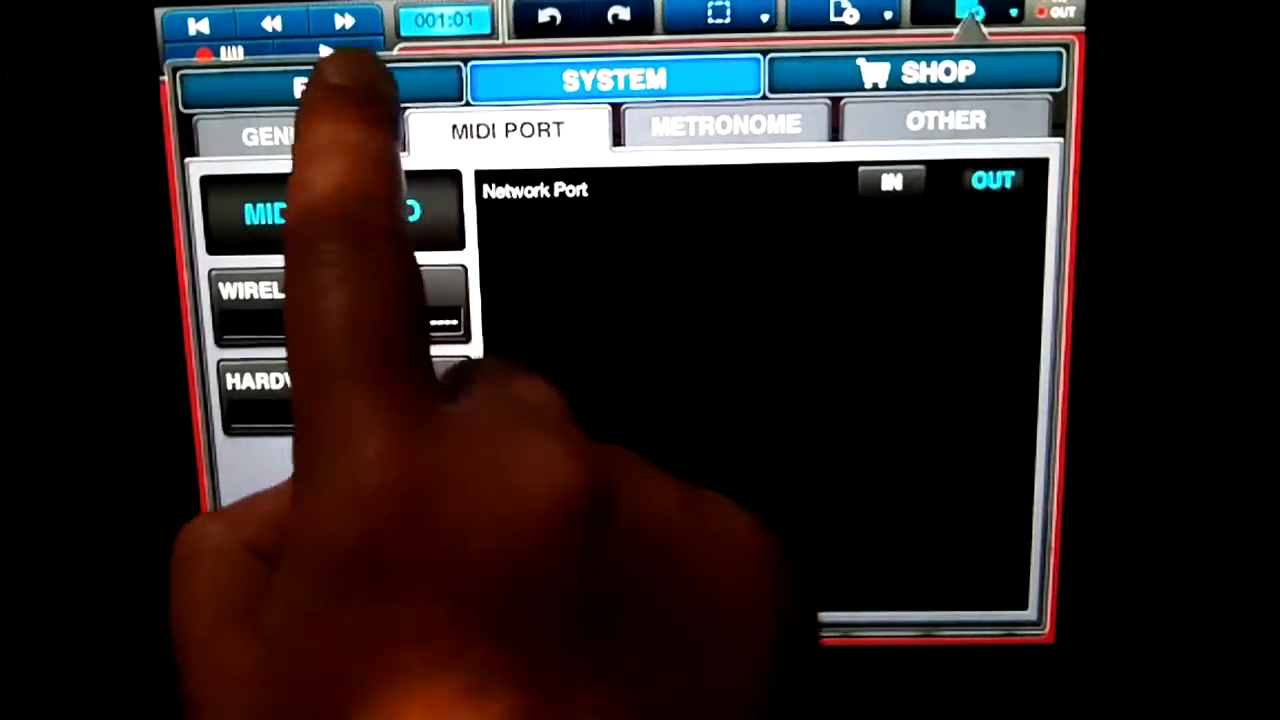
# Step: Switch to Song view and bring up the Save prompt with a date-stamped default name
pyautogui.click(320, 84)
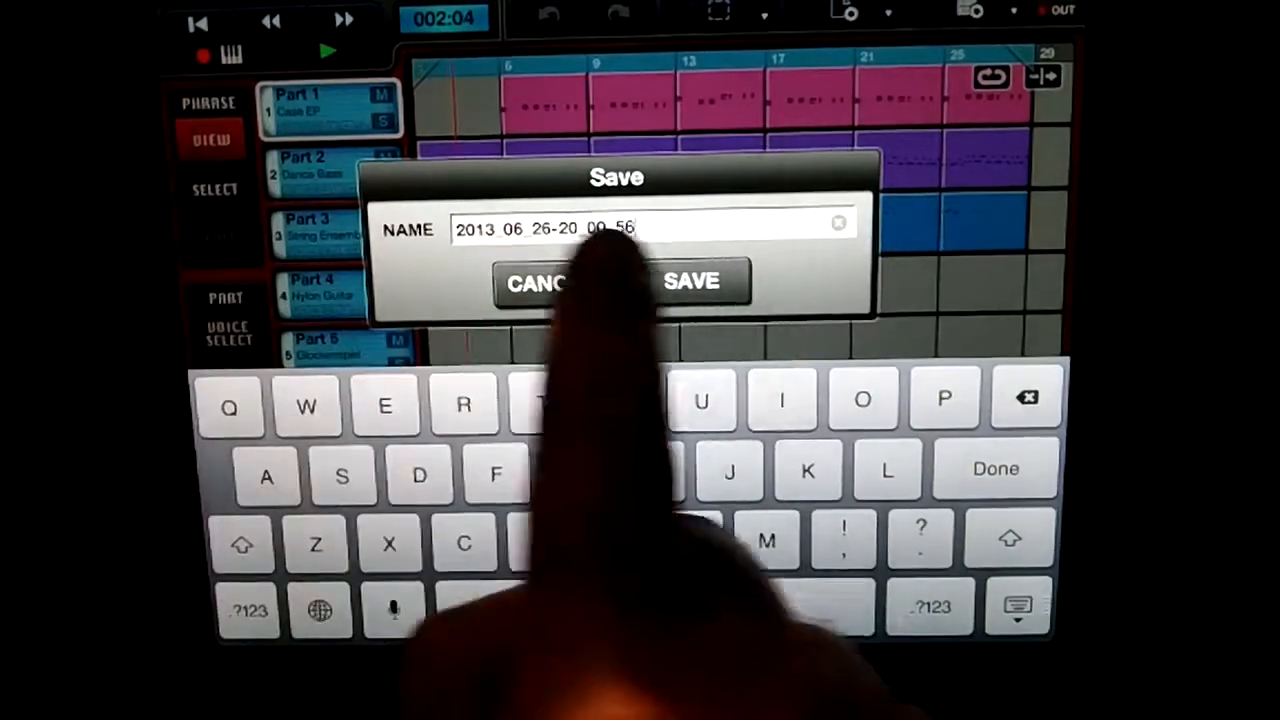
# Step: Replace the date-stamped name with 'Tutorials' and save the song to the user file list
pyautogui.click(838, 222)
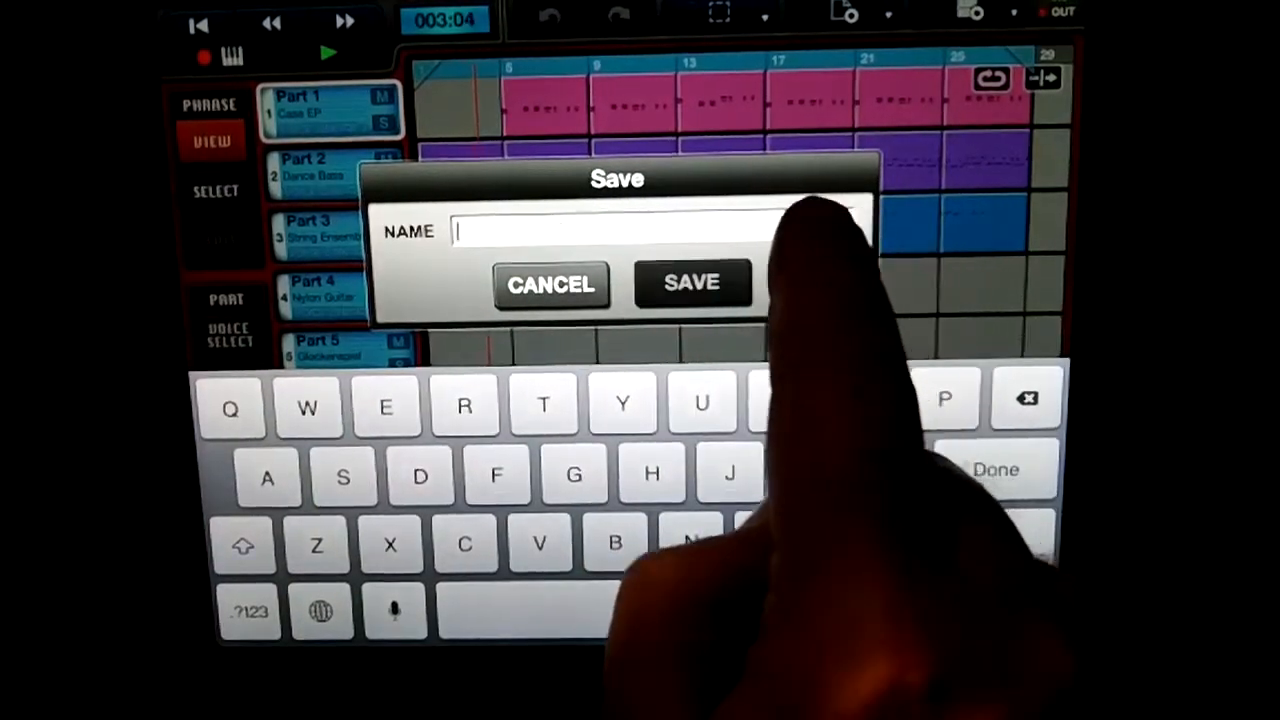
pyautogui.write('Tu')
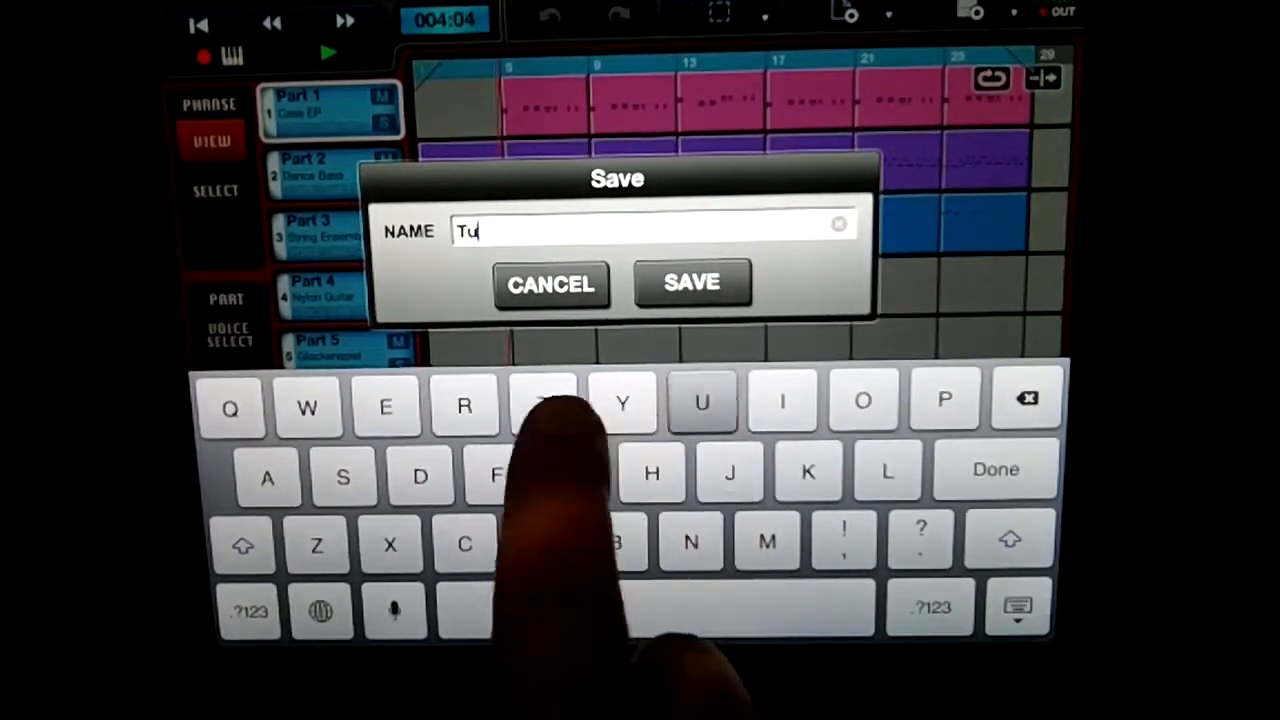
pyautogui.write('tori')
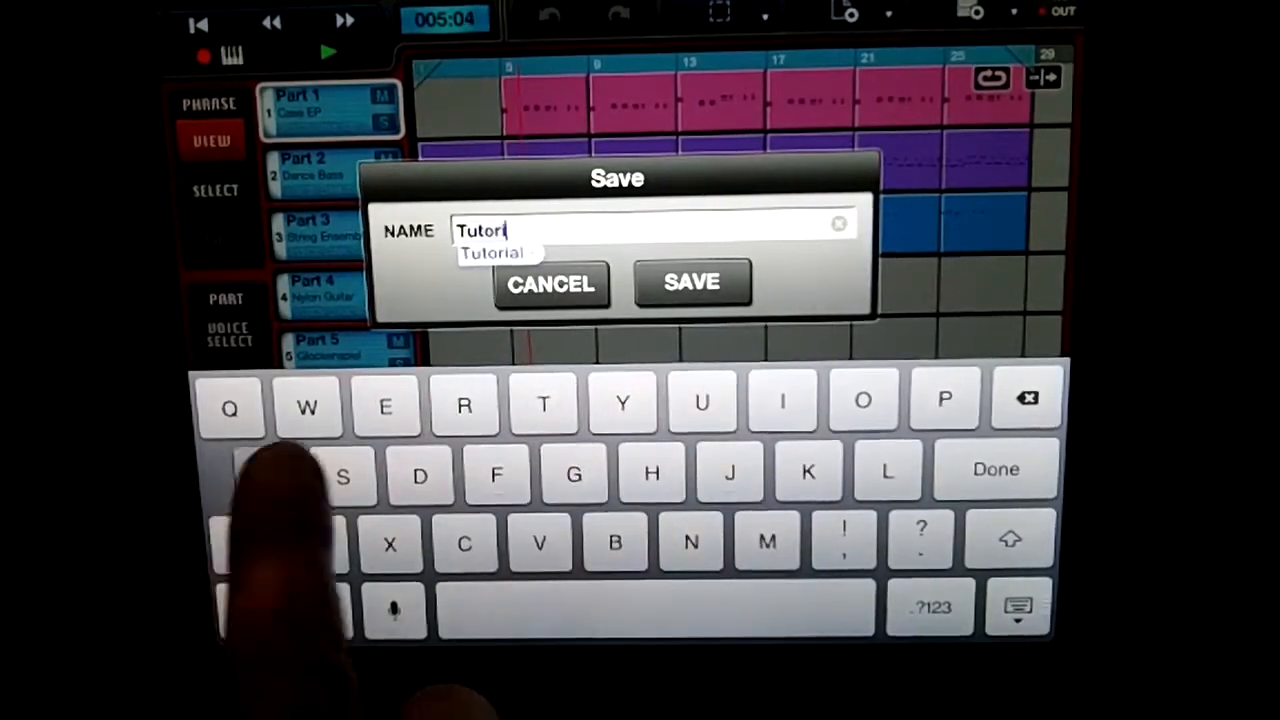
pyautogui.click(692, 282)
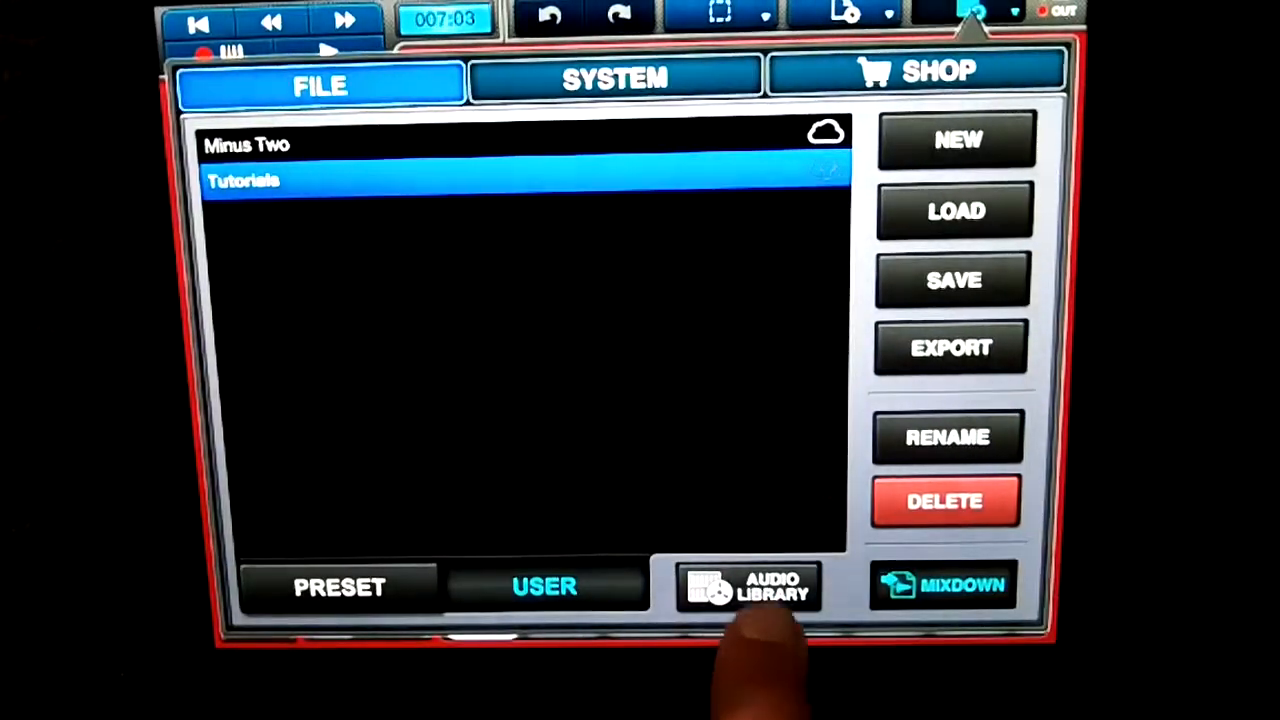
# Step: Enable mixdown mode, then return to the file list showing Tutorials and Minus Two
pyautogui.click(748, 588)
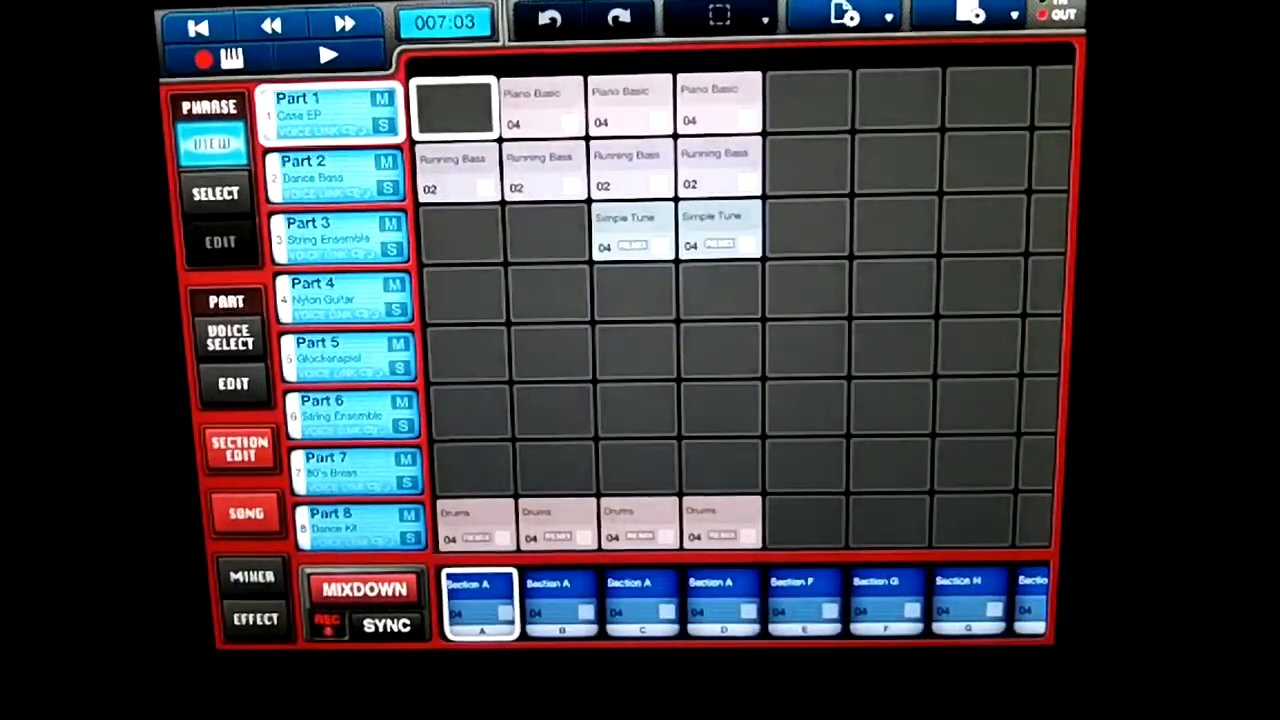
pyautogui.click(972, 12)
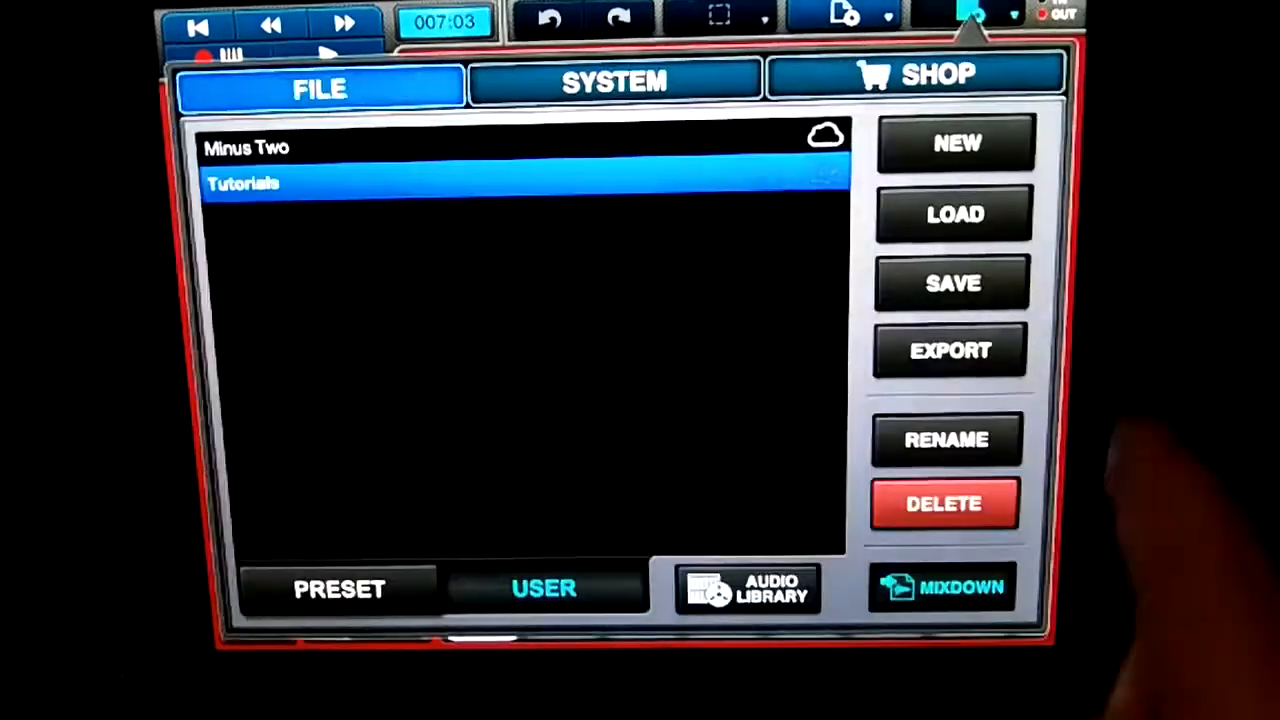